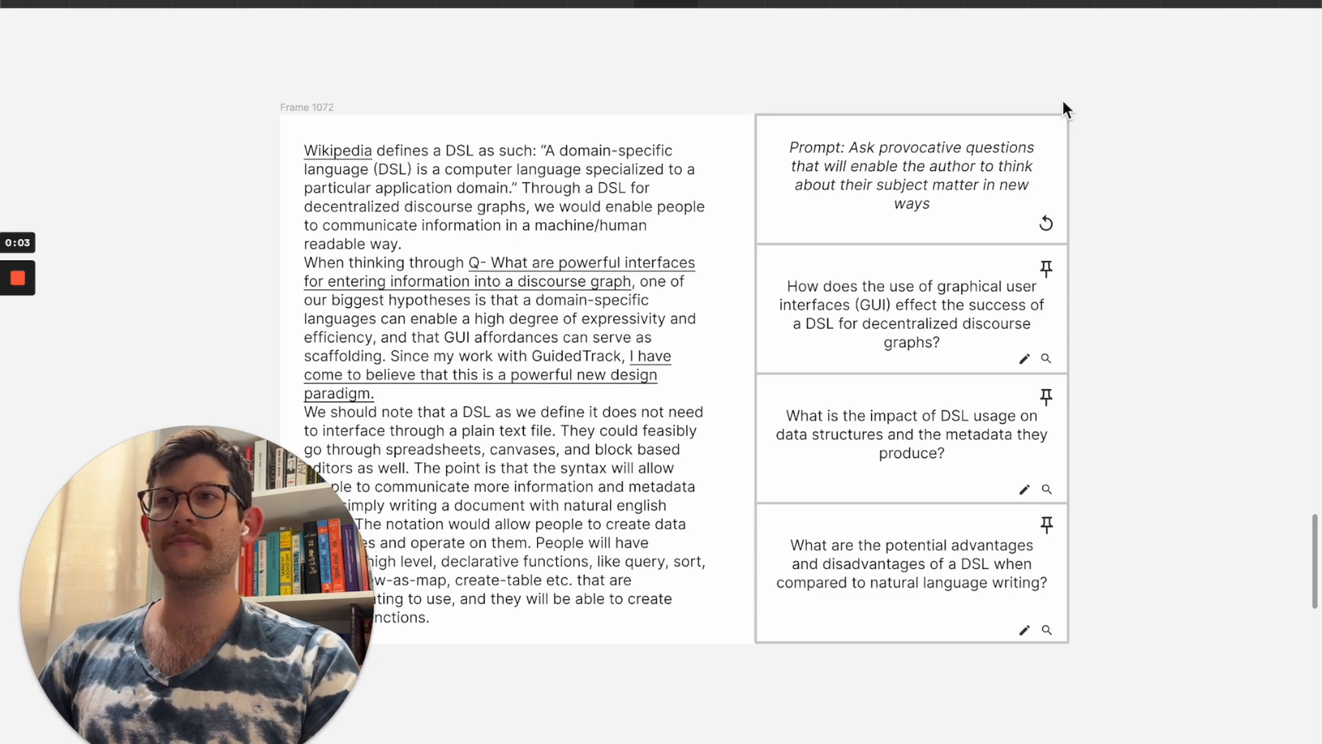
mouse_move(483, 395)
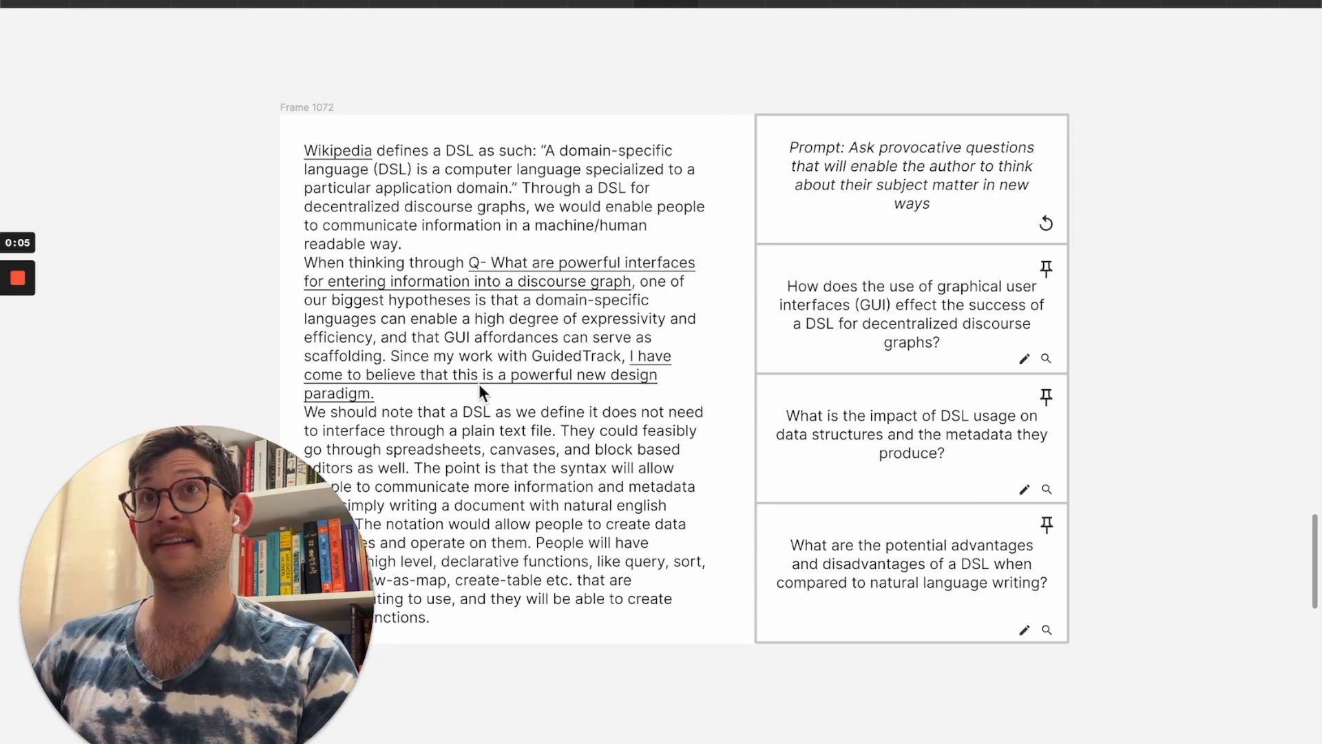
mouse_move(482, 429)
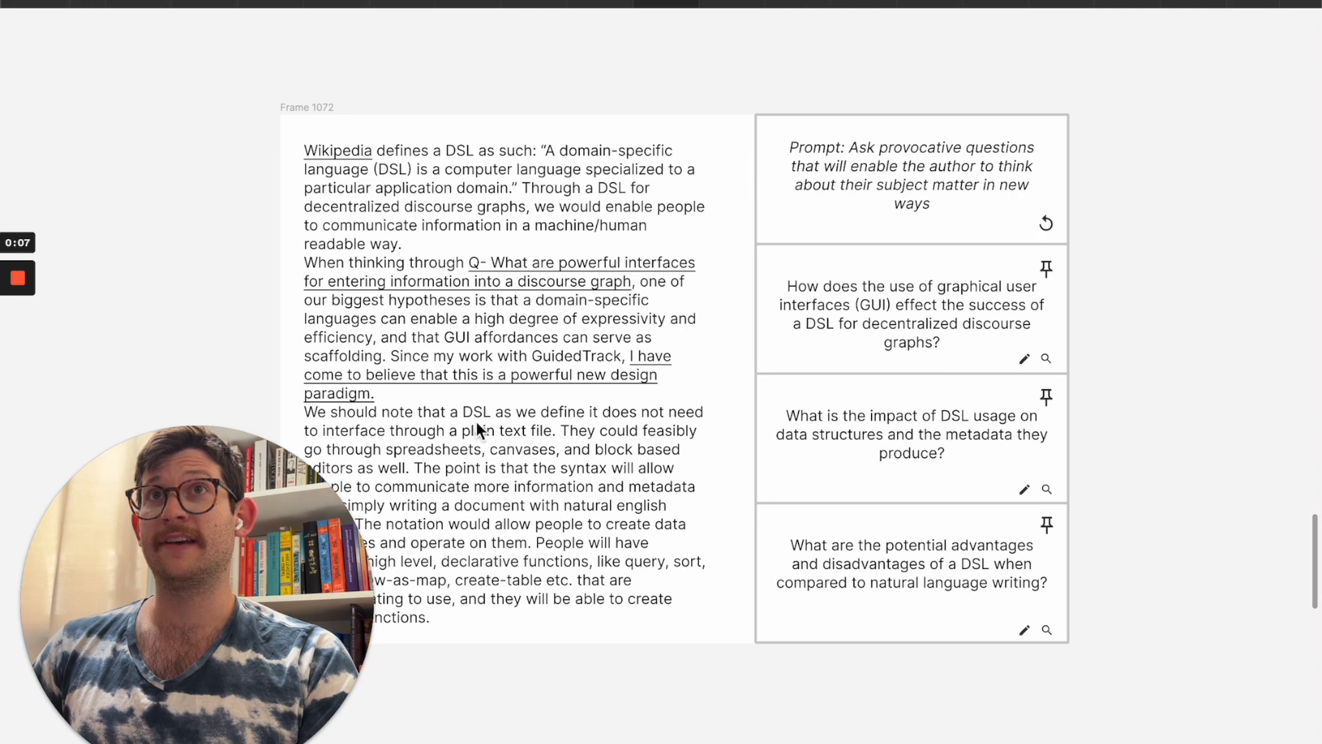
mouse_move(547, 485)
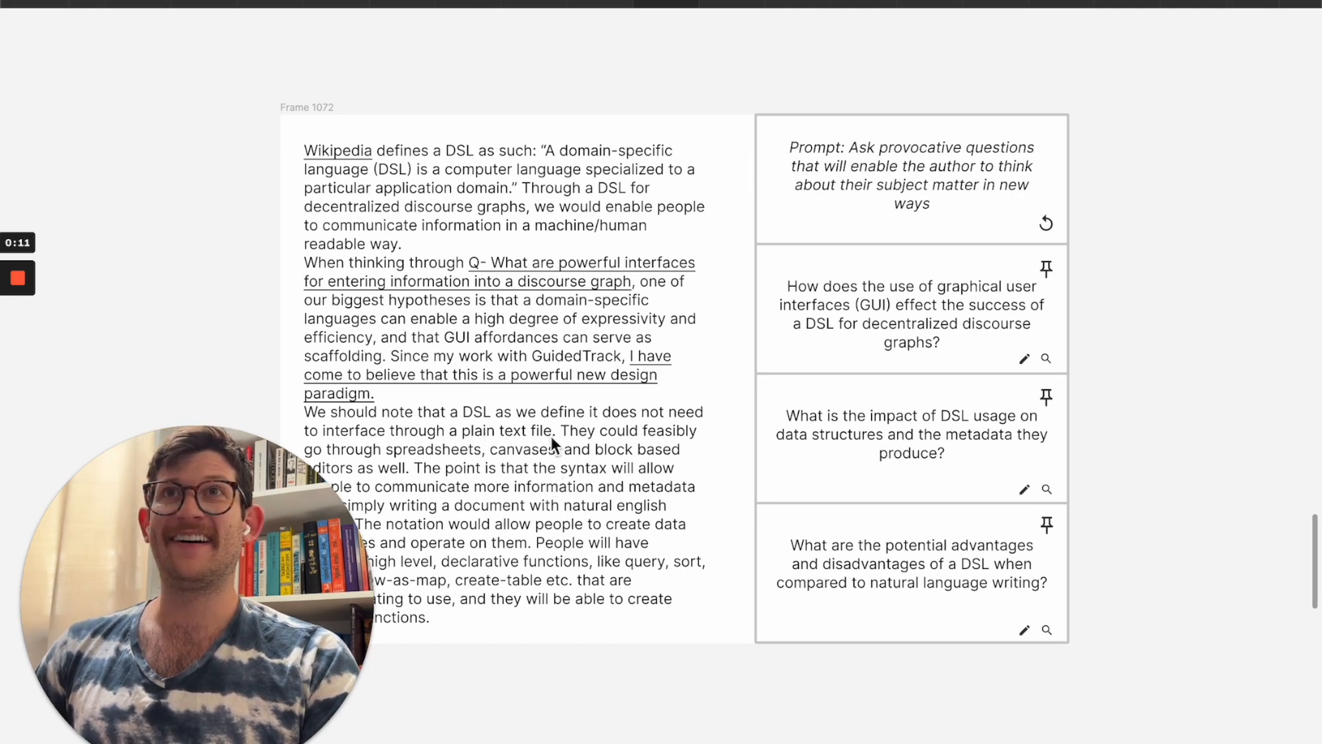
mouse_move(899, 178)
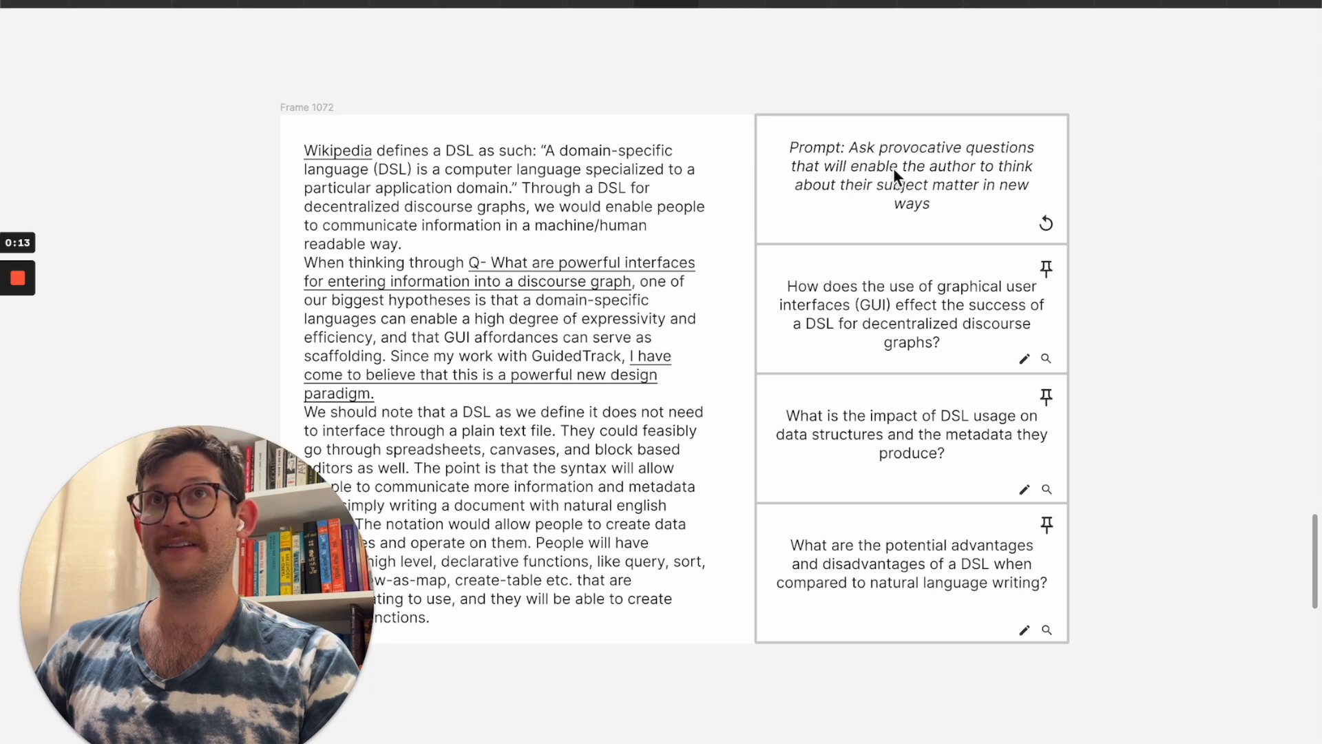
mouse_move(972, 195)
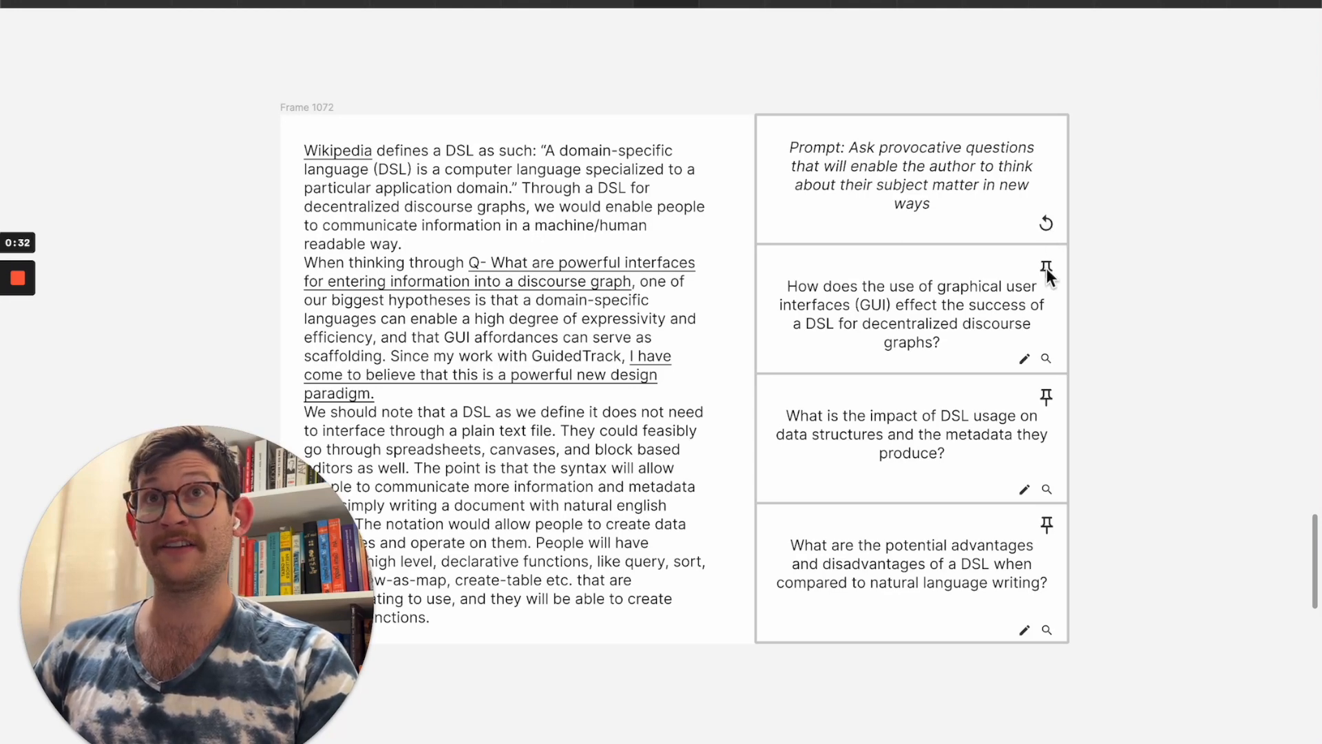
mouse_move(1028, 373)
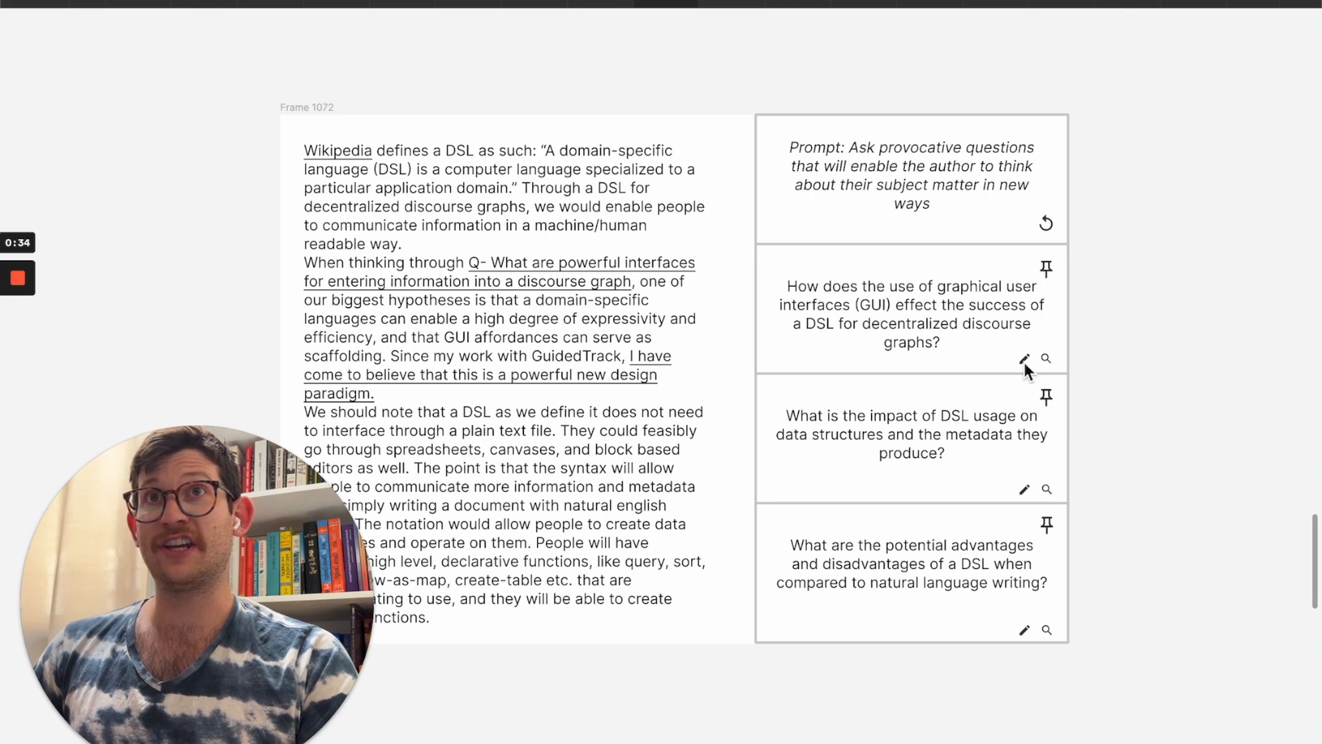
mouse_move(1063, 362)
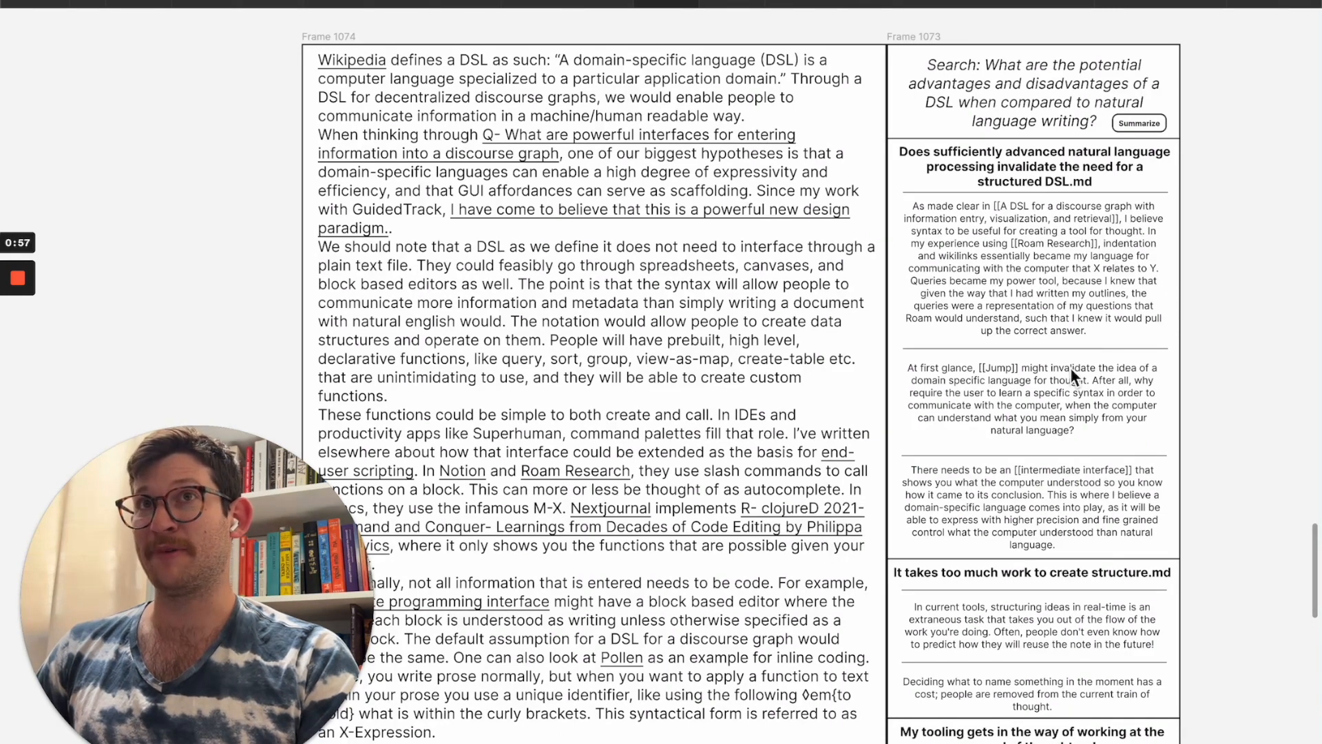
mouse_move(1082, 174)
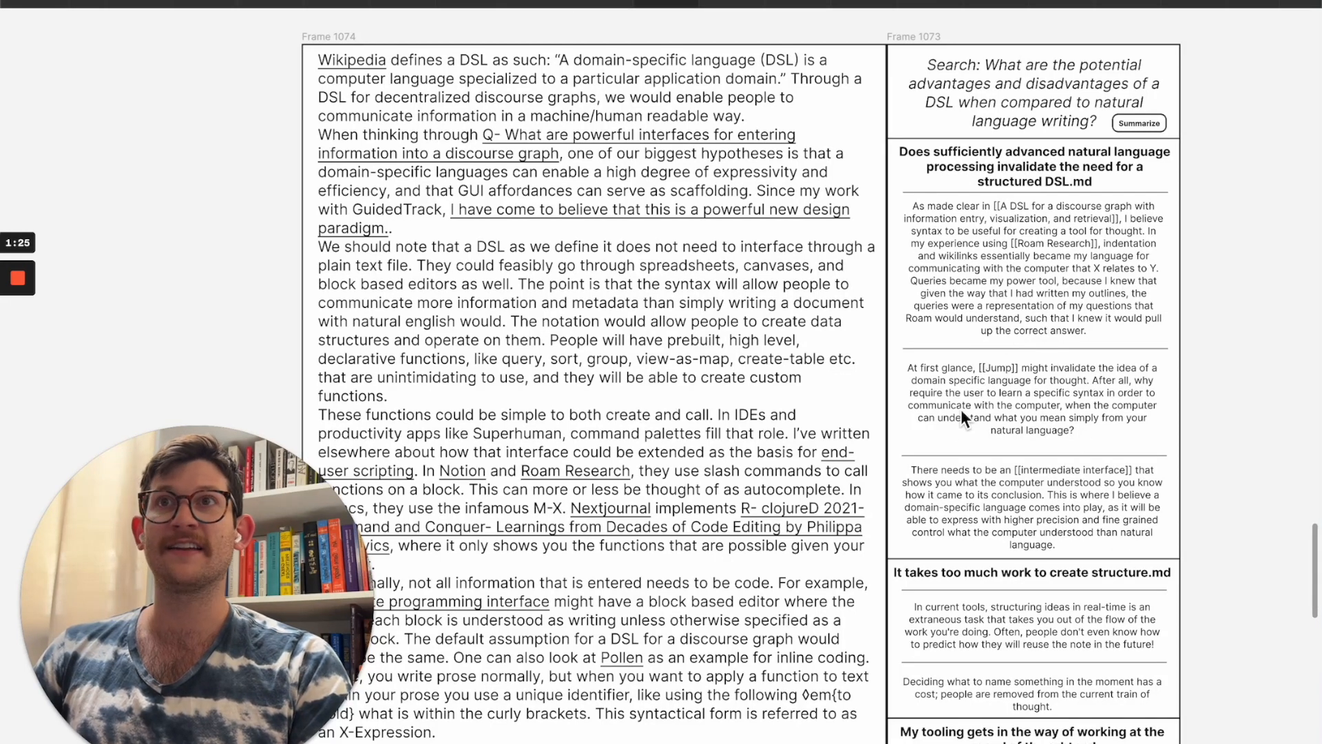
mouse_move(961, 411)
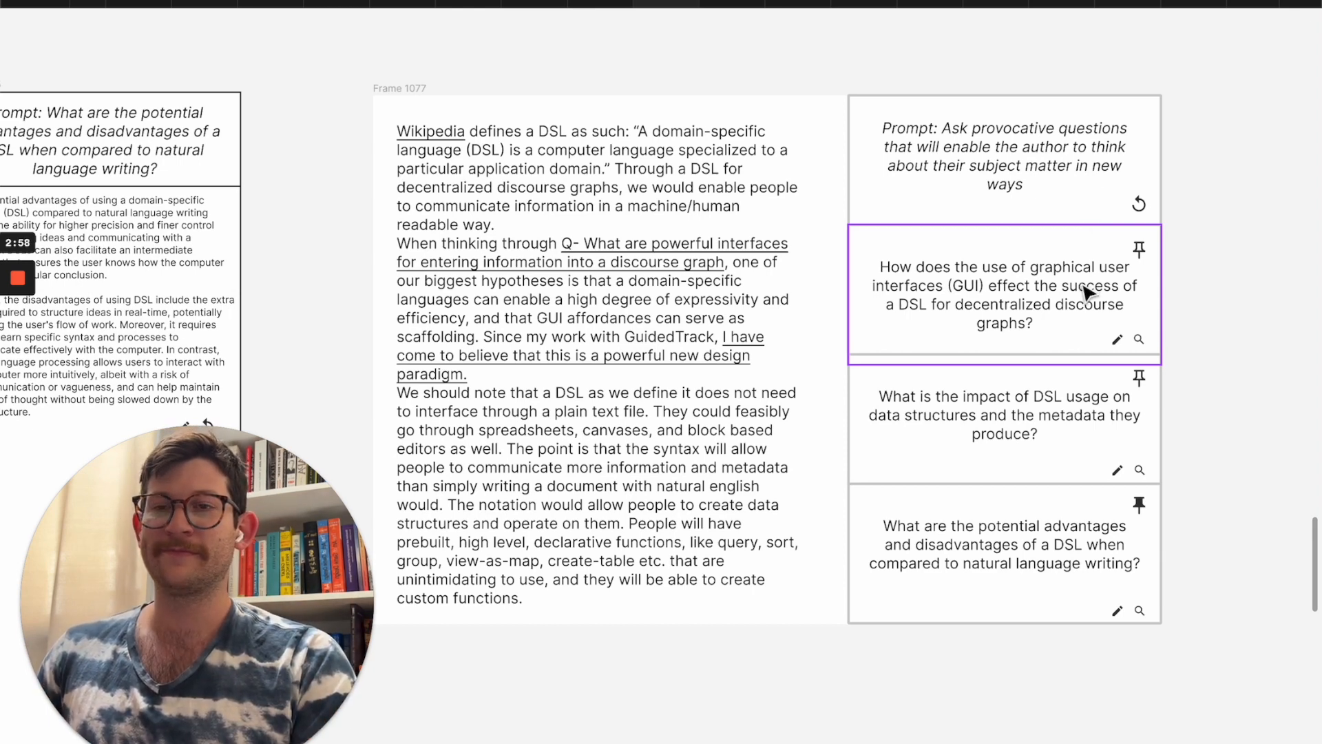
Click the canvas to start panning toward the Related content mockup (Frames 1079 and 1078)
left_click(1005, 553)
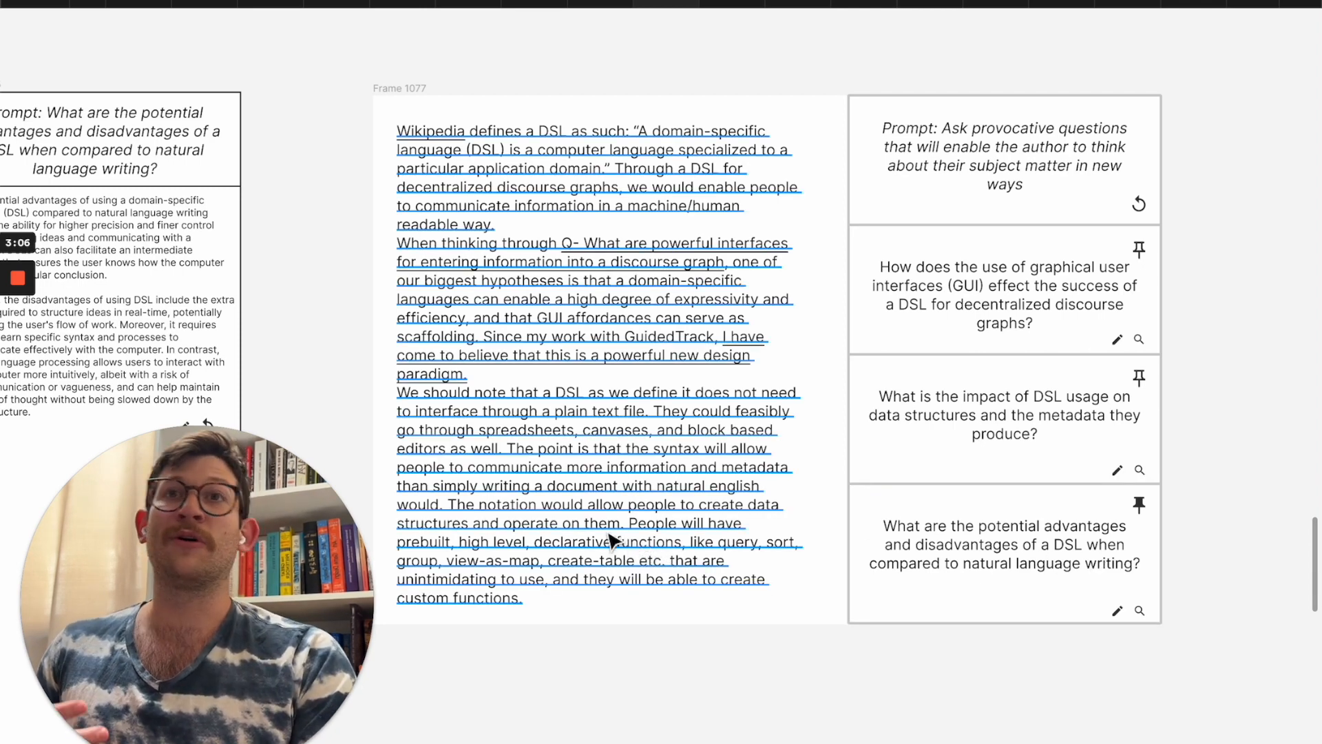
mouse_move(602, 453)
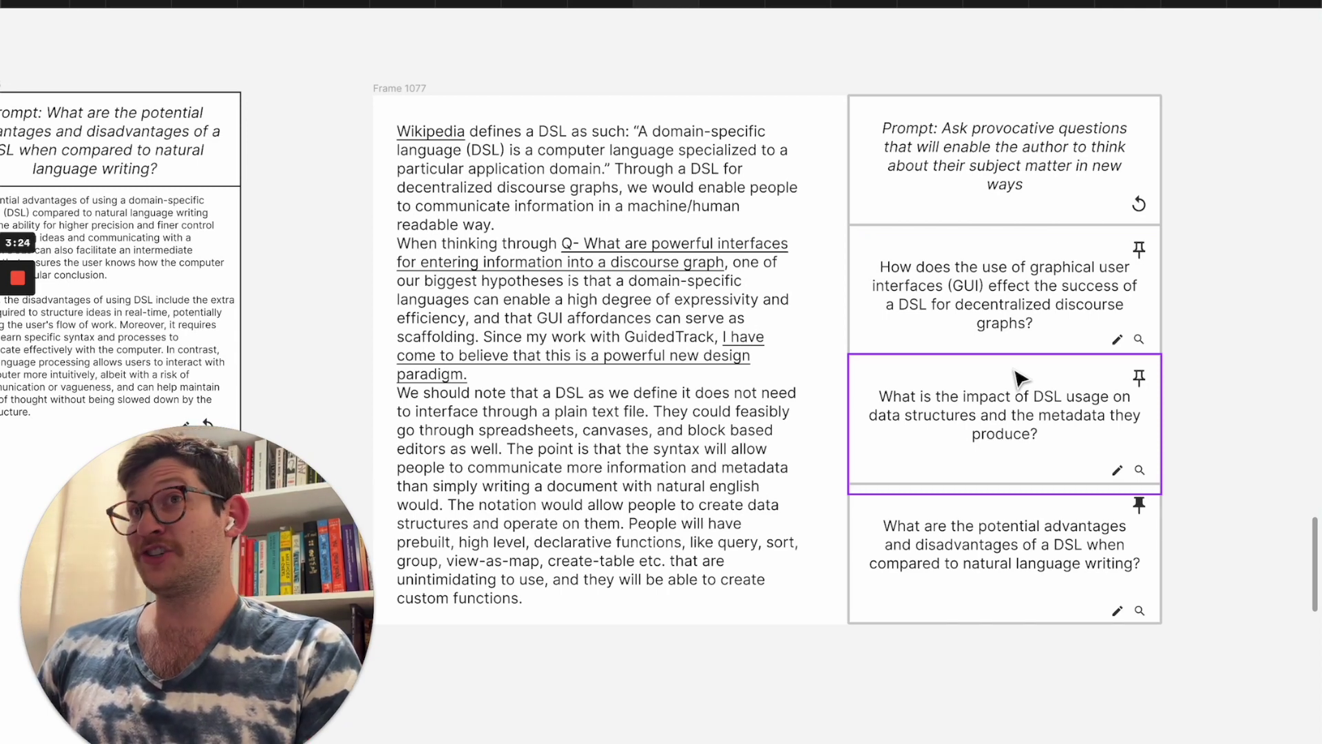
mouse_move(971, 402)
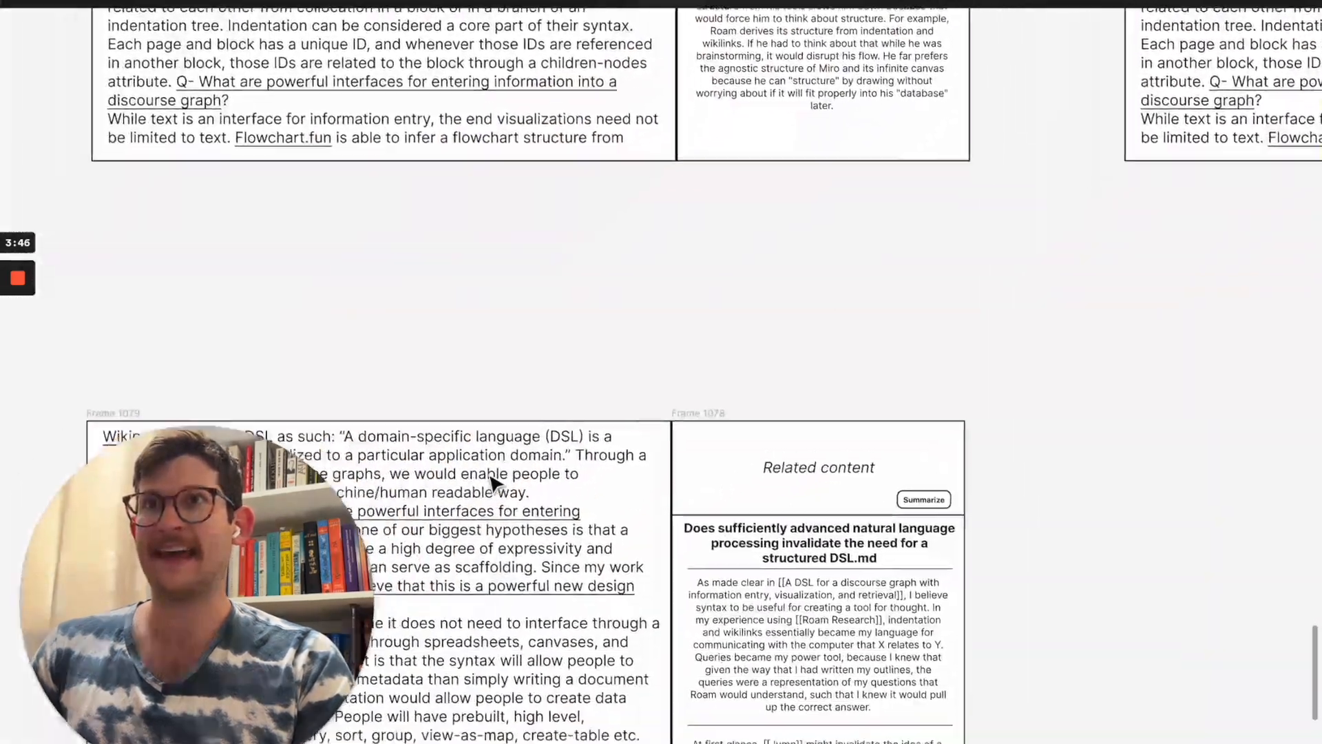
Scroll down the Related content panel to its last note about tooling slowing thought
scroll("down", 3)
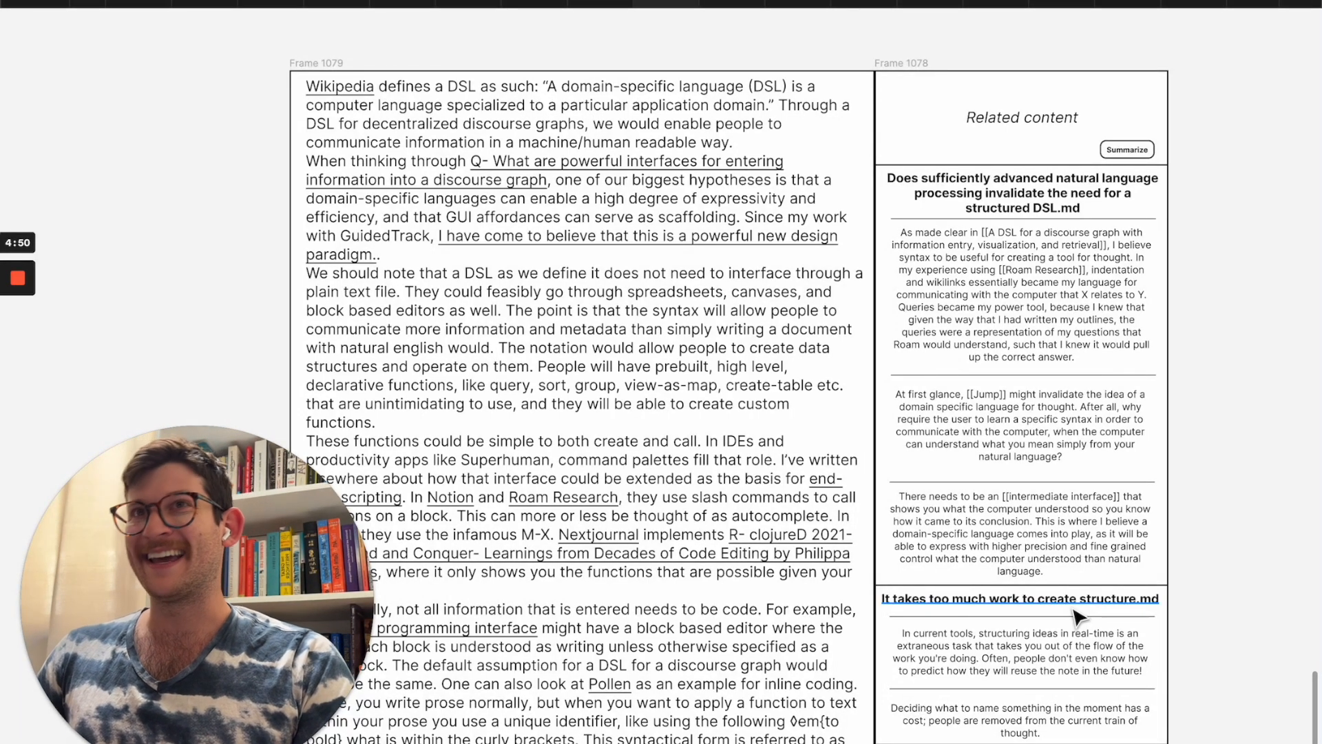
scroll("down", 3)
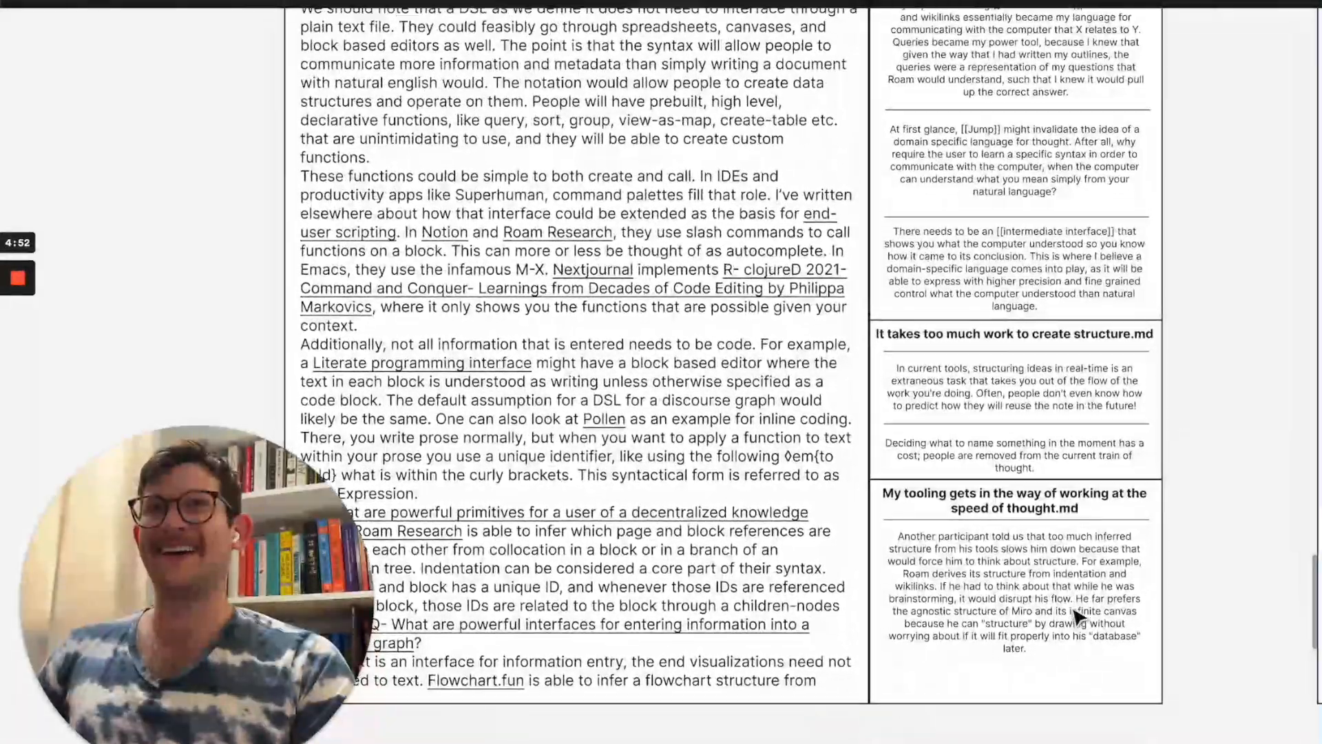